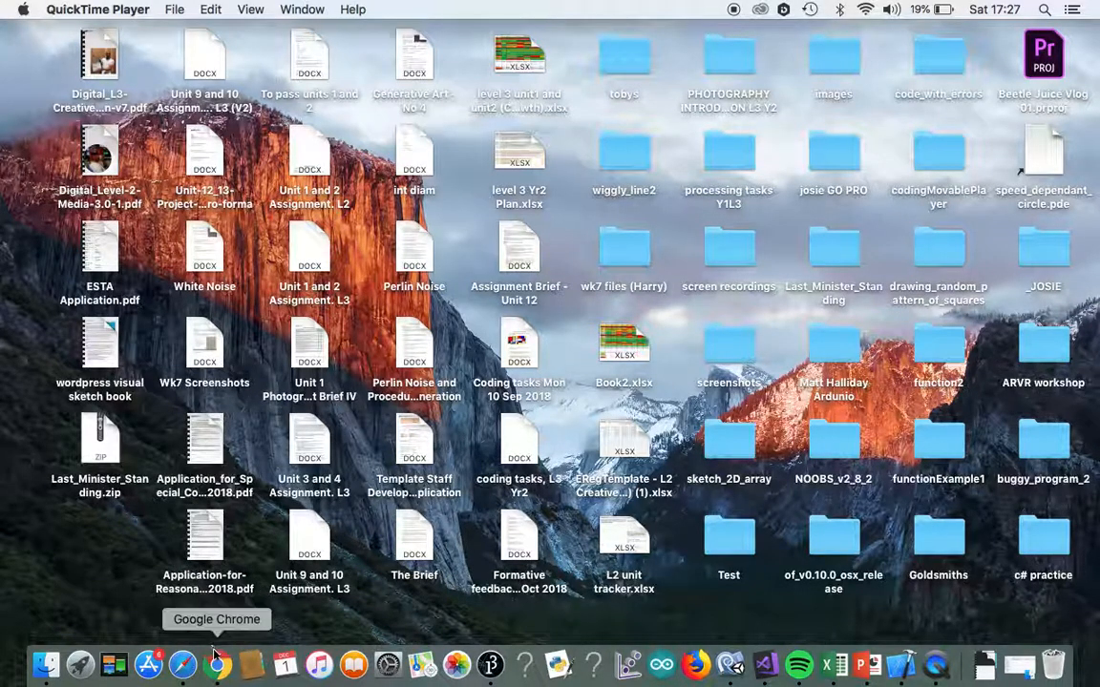
Bring the web browser with the tracker and specification to the front.
{"action": "left_click", "coordinate": [218, 665]}
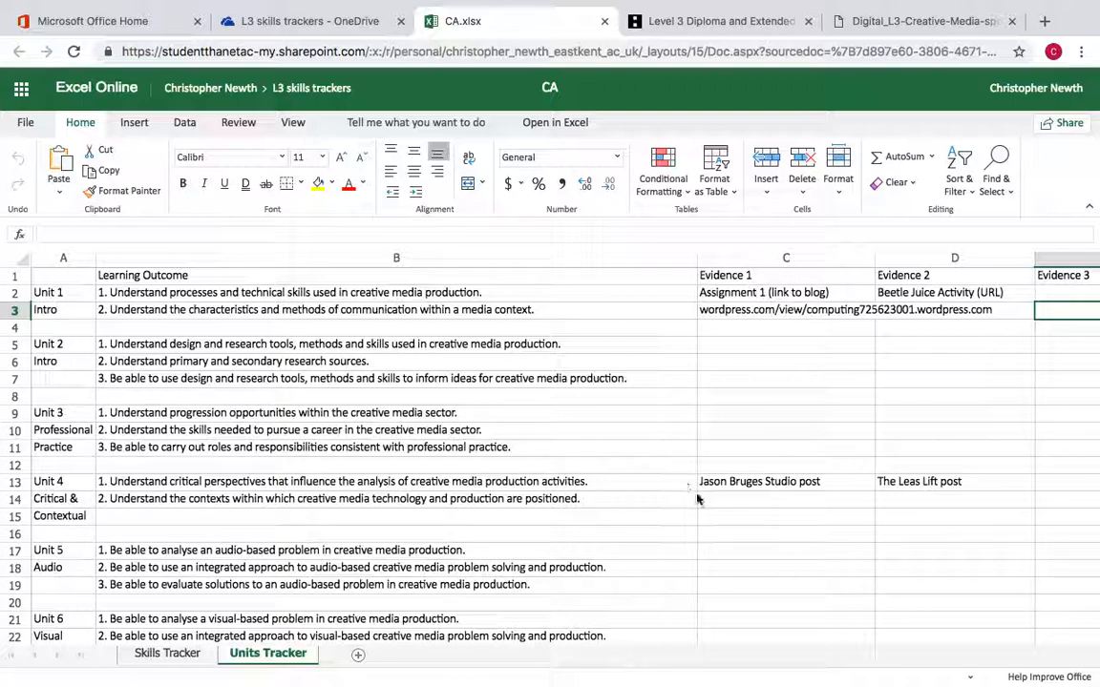
{"action": "mouse_move", "coordinate": [837, 470]}
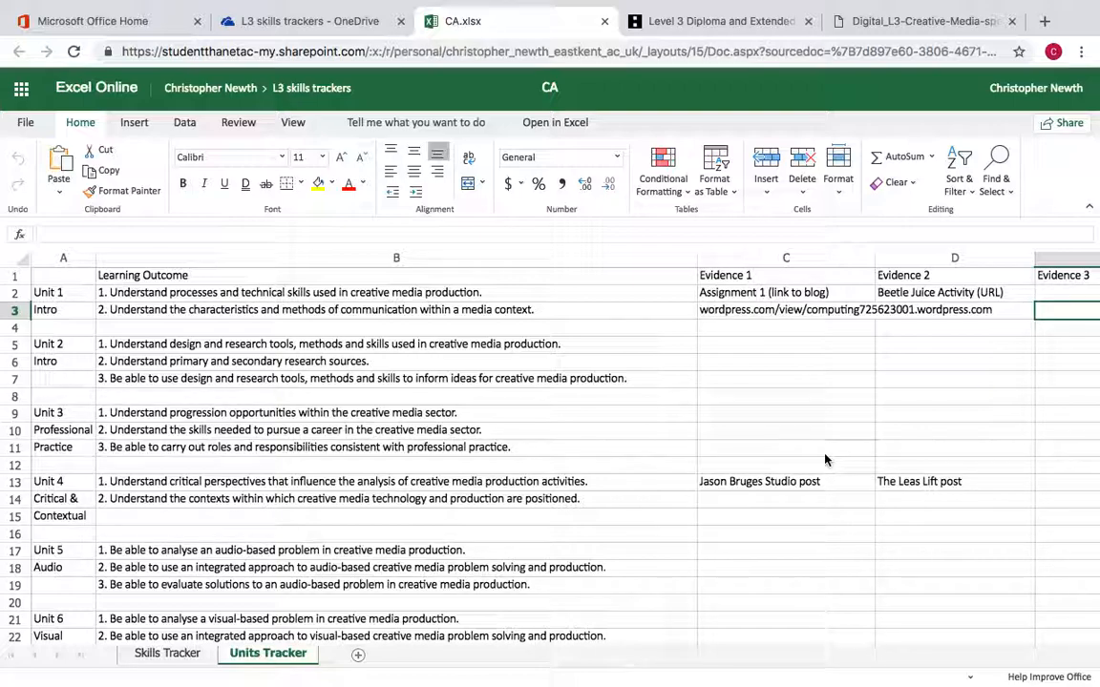
{"action": "mouse_move", "coordinate": [695, 468]}
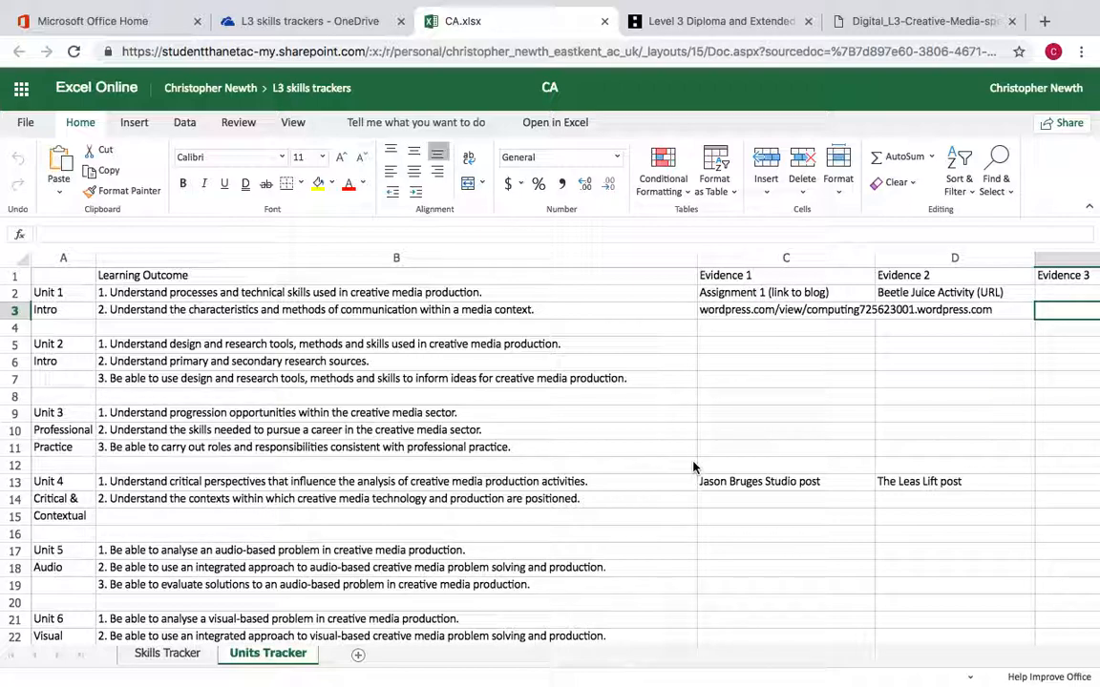
{"action": "mouse_move", "coordinate": [754, 504]}
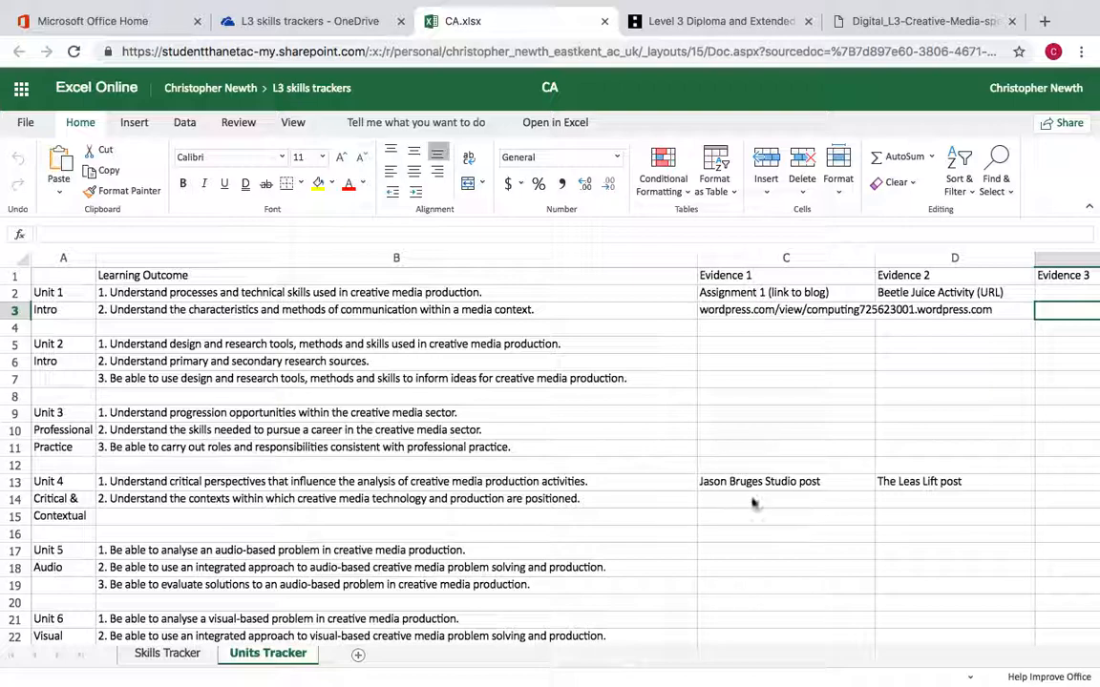
{"action": "mouse_move", "coordinate": [775, 420]}
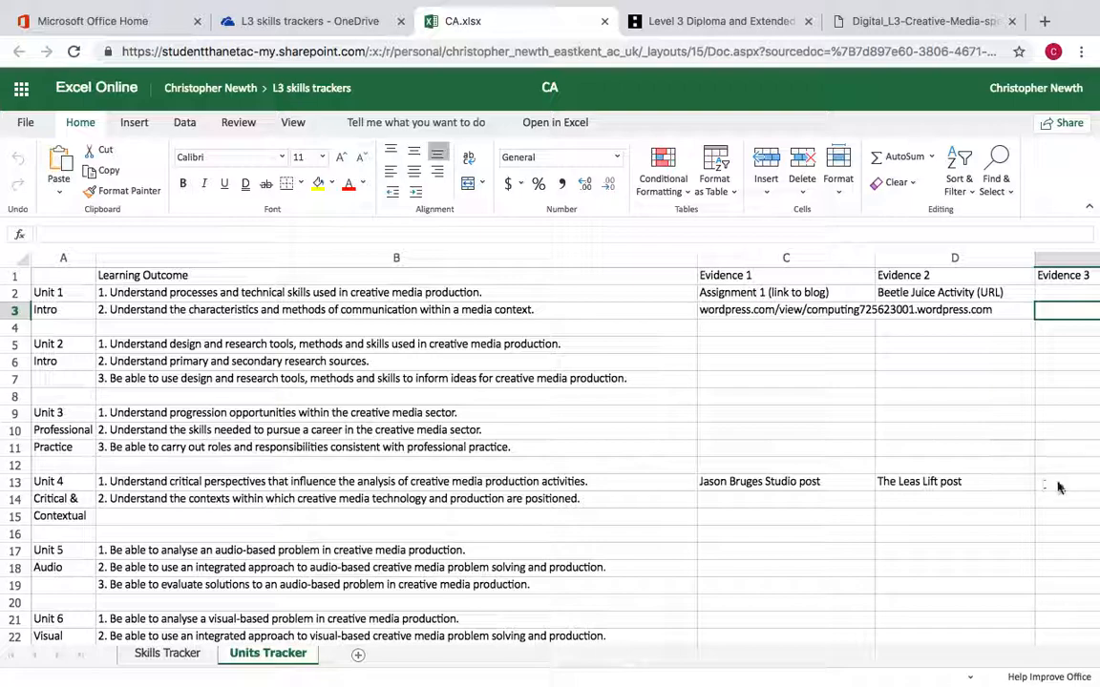
{"action": "mouse_move", "coordinate": [844, 491]}
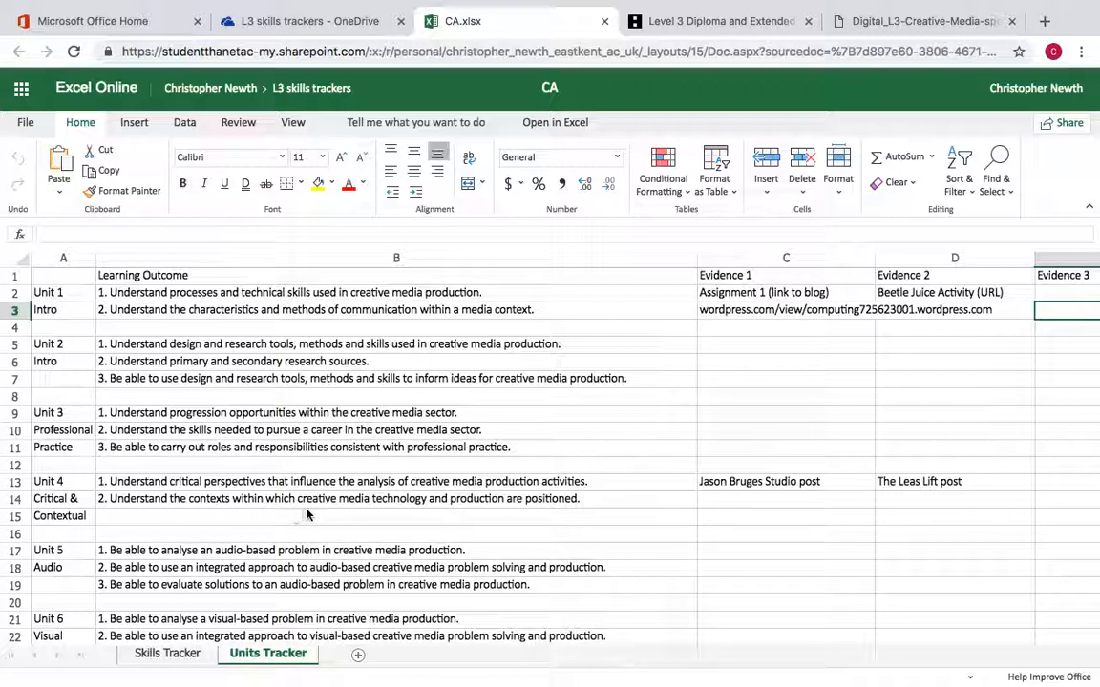
{"action": "mouse_move", "coordinate": [556, 510]}
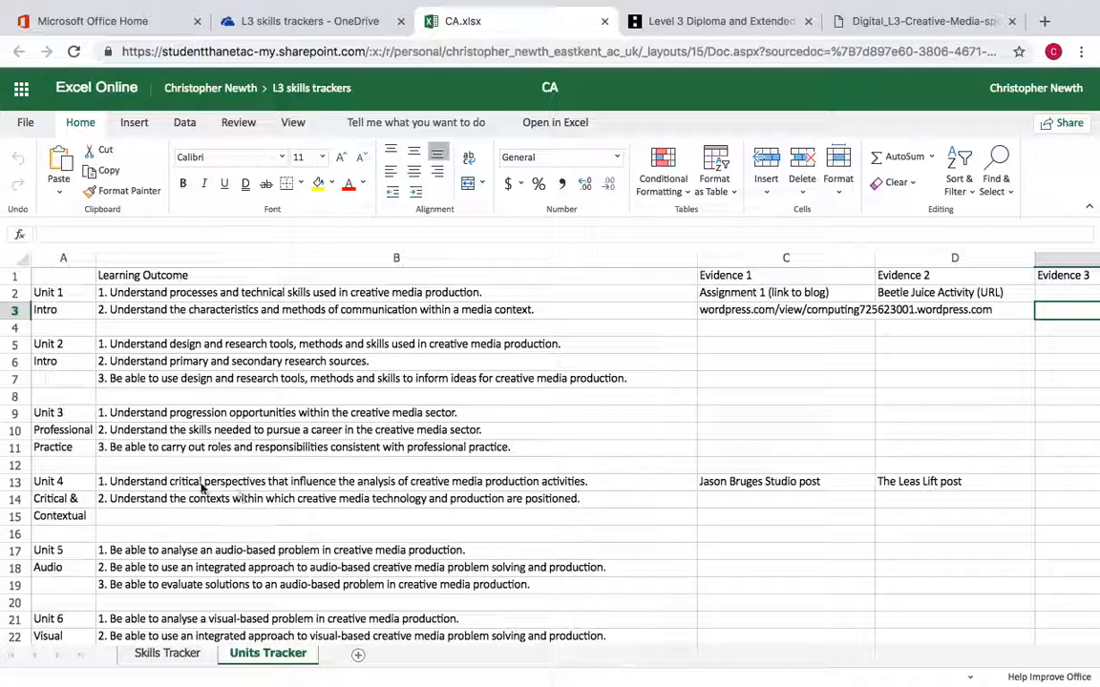
{"action": "mouse_move", "coordinate": [225, 496]}
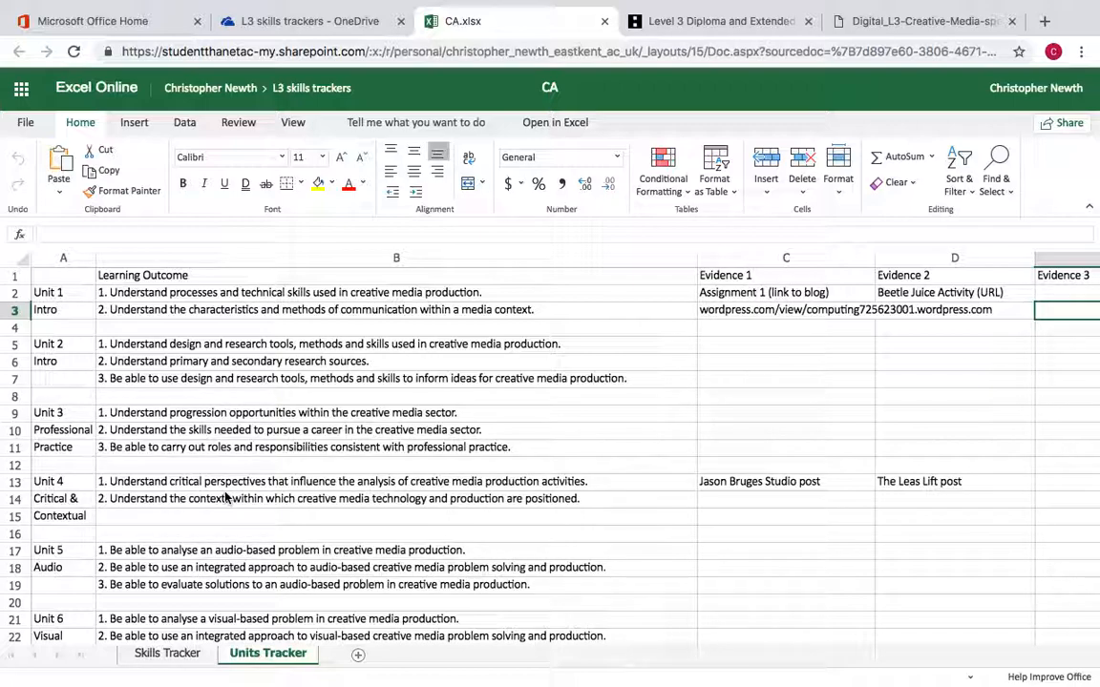
{"action": "mouse_move", "coordinate": [202, 518]}
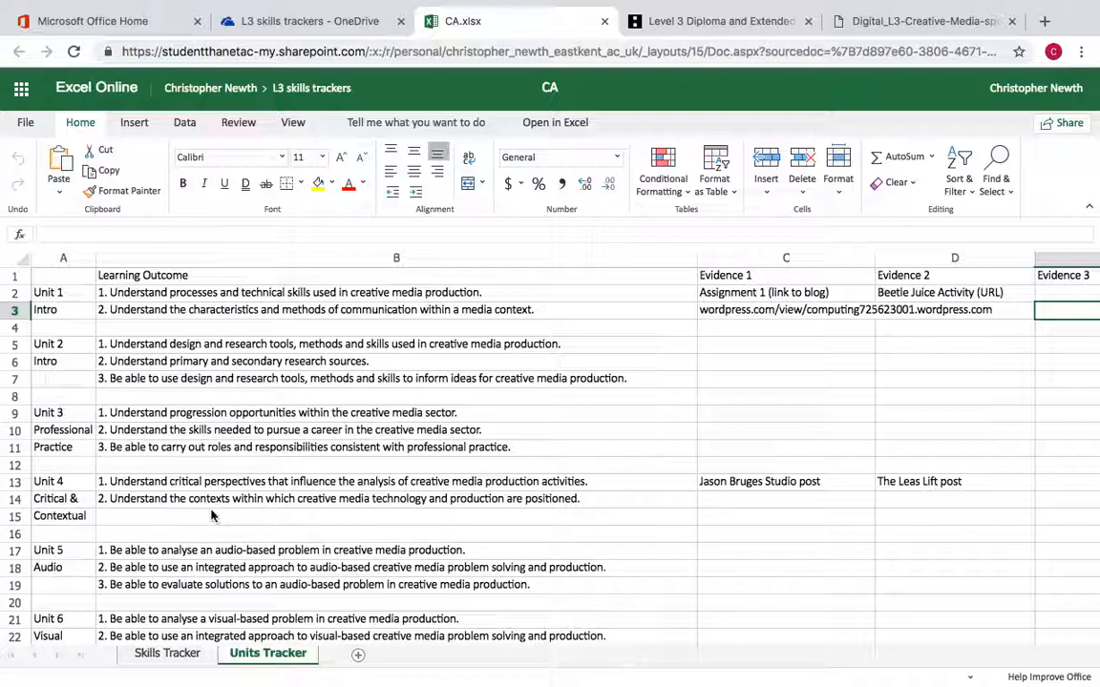
{"action": "mouse_move", "coordinate": [210, 516]}
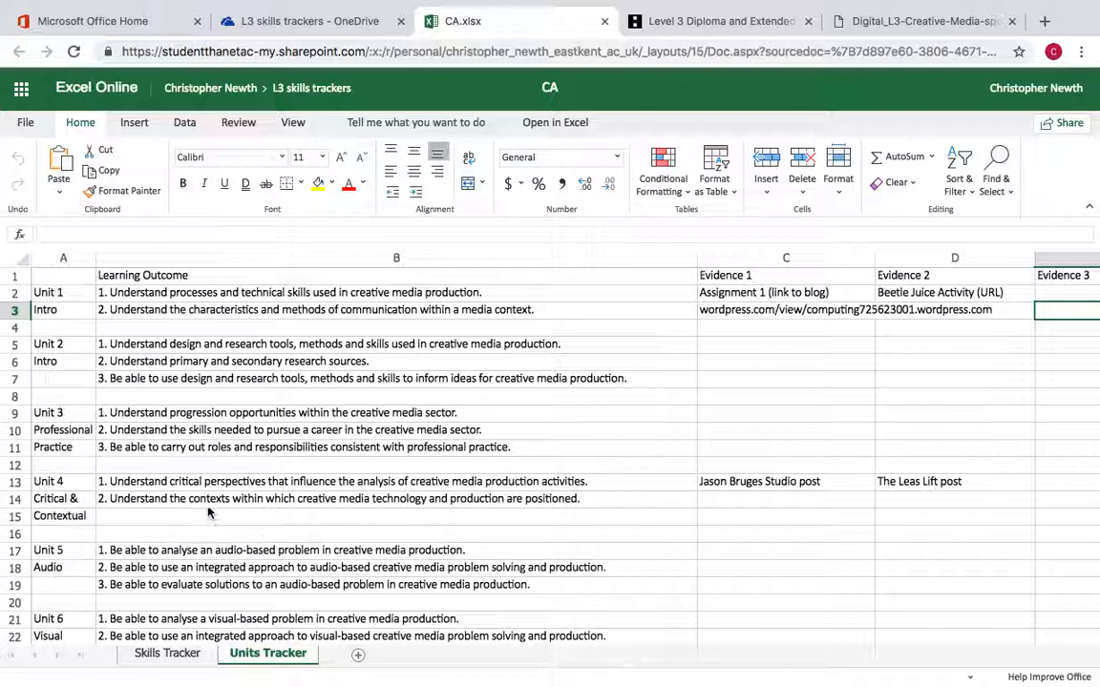
{"action": "mouse_move", "coordinate": [231, 524]}
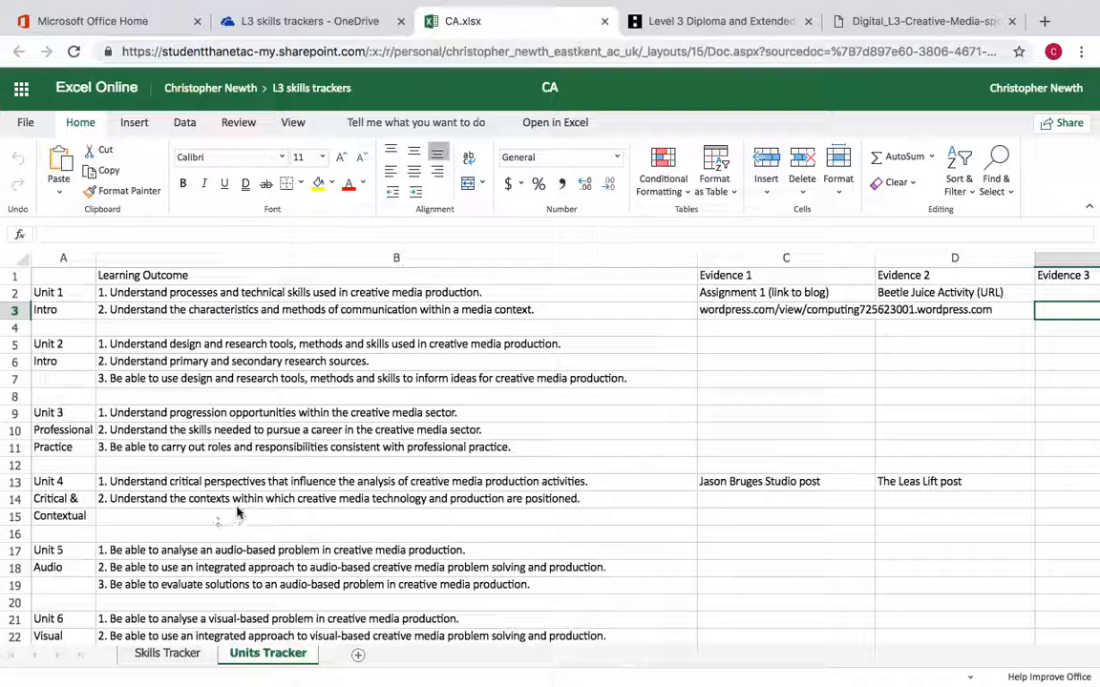
{"action": "mouse_move", "coordinate": [236, 520]}
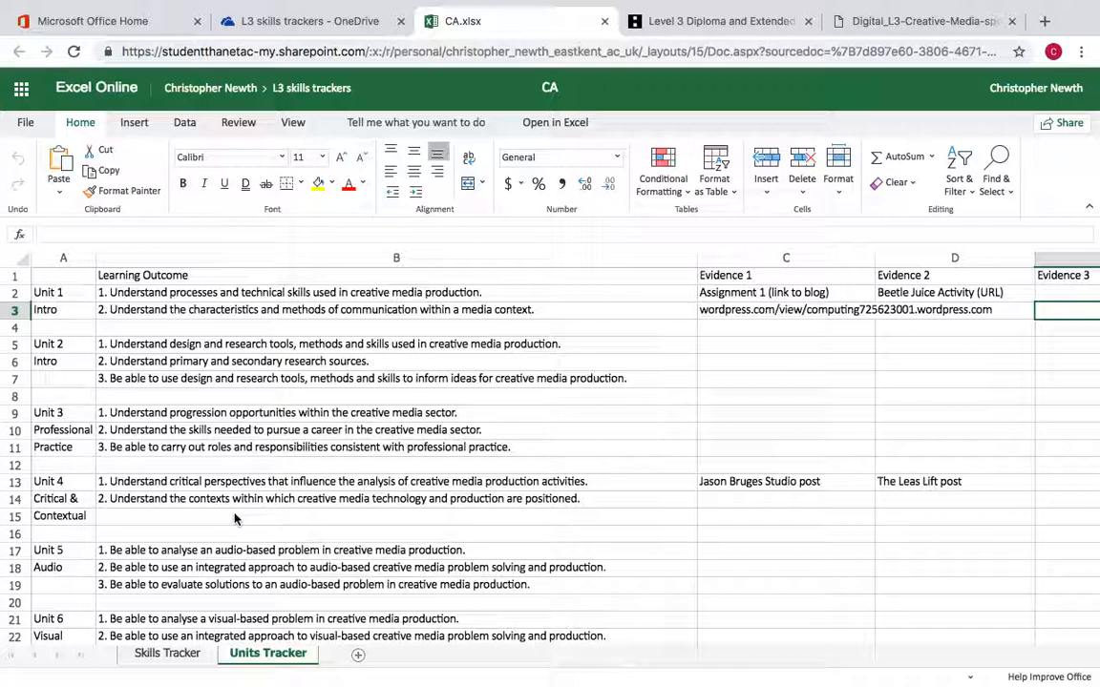
{"action": "mouse_move", "coordinate": [250, 508]}
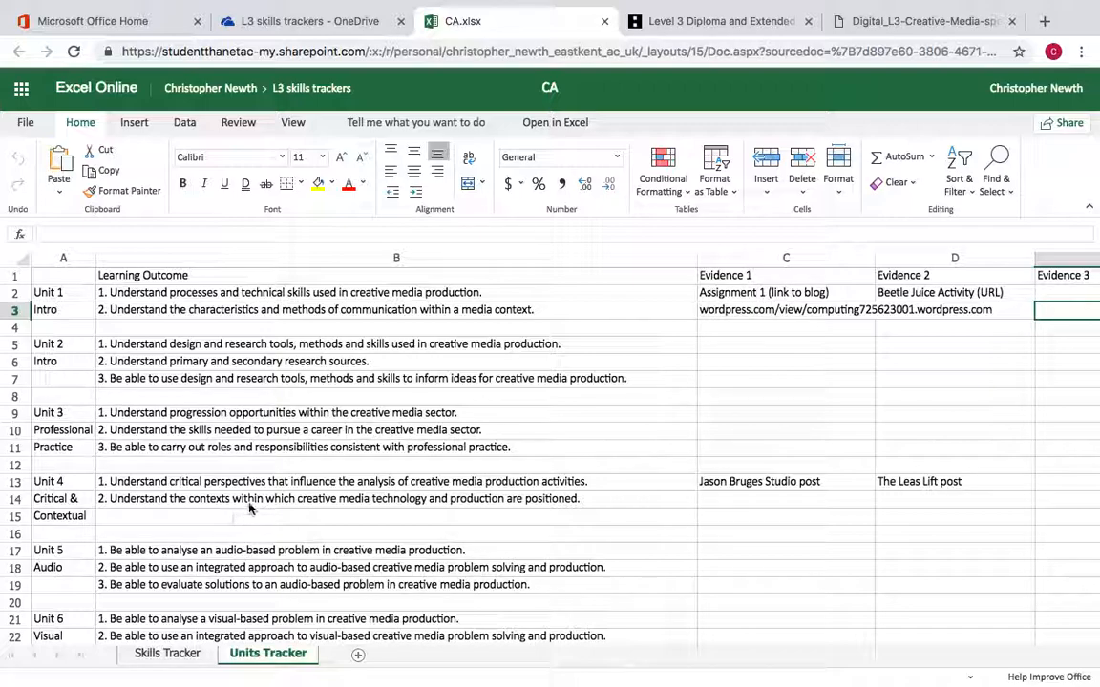
Switch to the specification PDF and scroll to Unit 4, Critical and contextual awareness.
{"action": "left_click", "coordinate": [722, 21]}
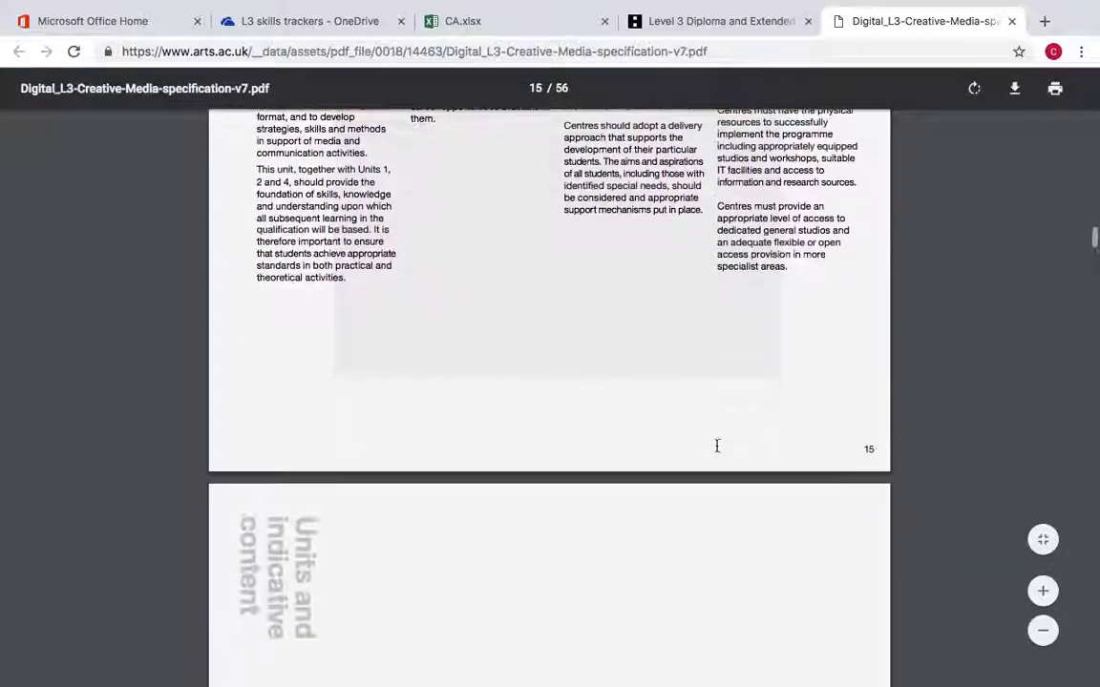
{"action": "scroll", "scroll_direction": "down", "scroll_amount": 3}
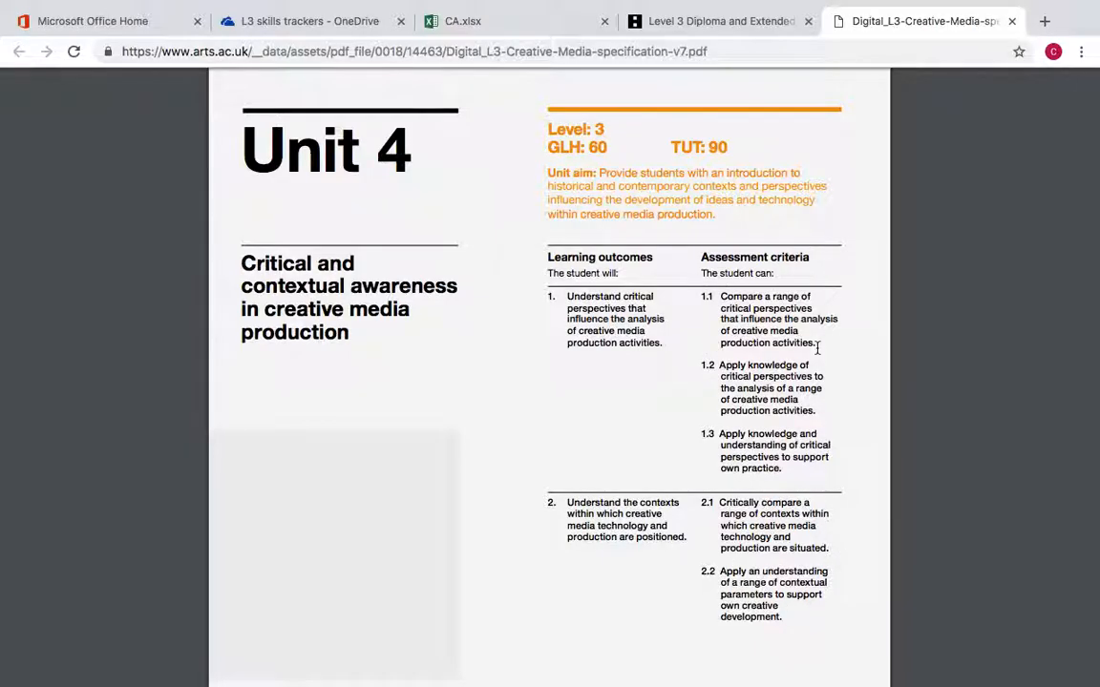
Scroll to page 17 showing Unit 4's indicative content and suggested activities.
{"action": "scroll", "scroll_direction": "down", "scroll_amount": 3}
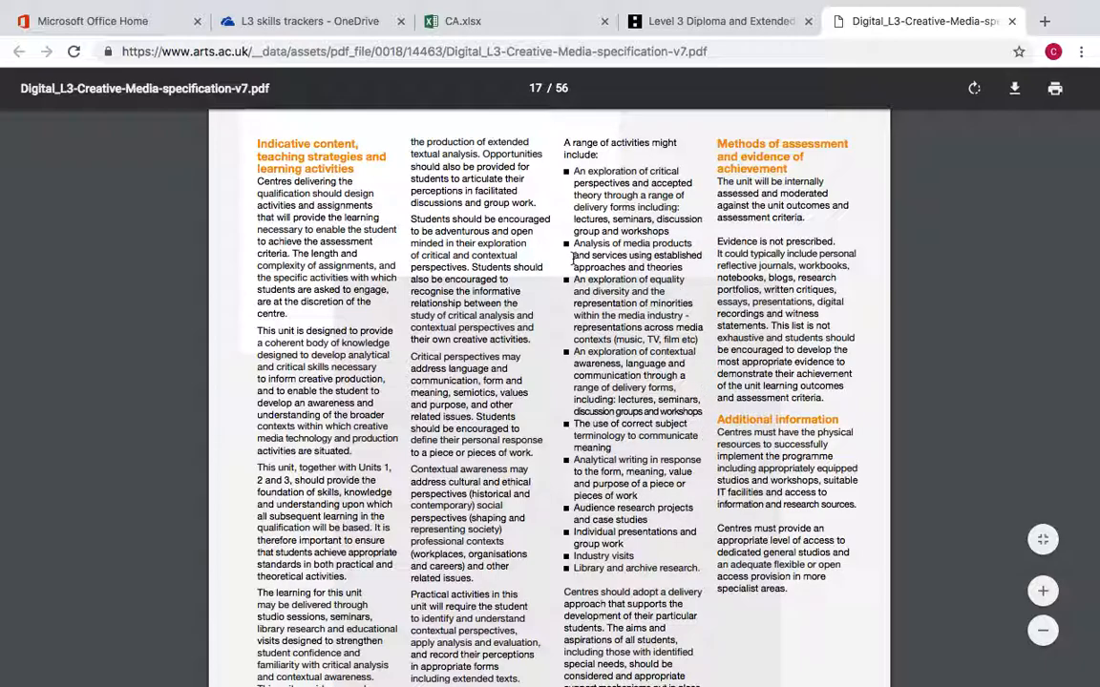
{"action": "mouse_move", "coordinate": [557, 298]}
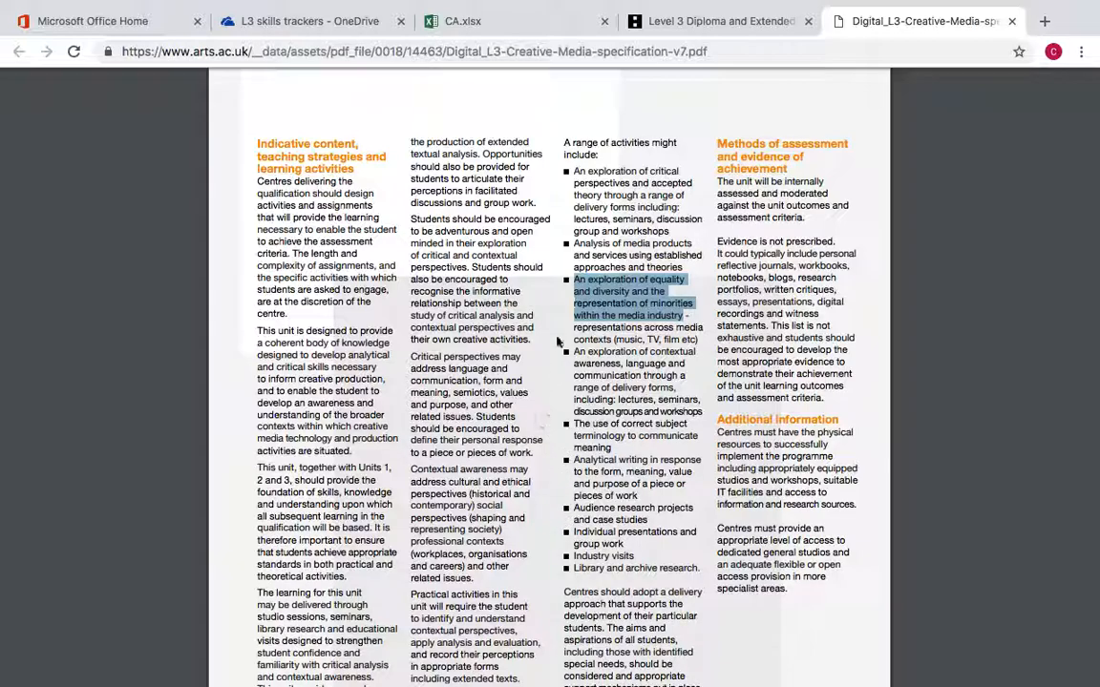
{"action": "mouse_move", "coordinate": [561, 201]}
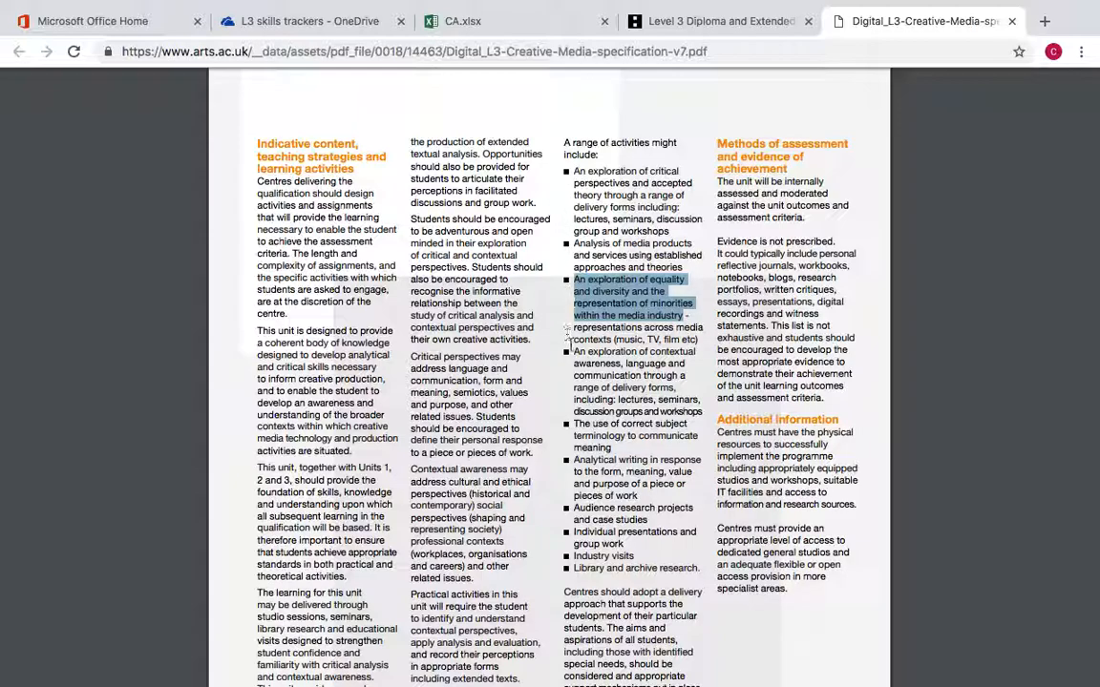
{"action": "mouse_move", "coordinate": [569, 401]}
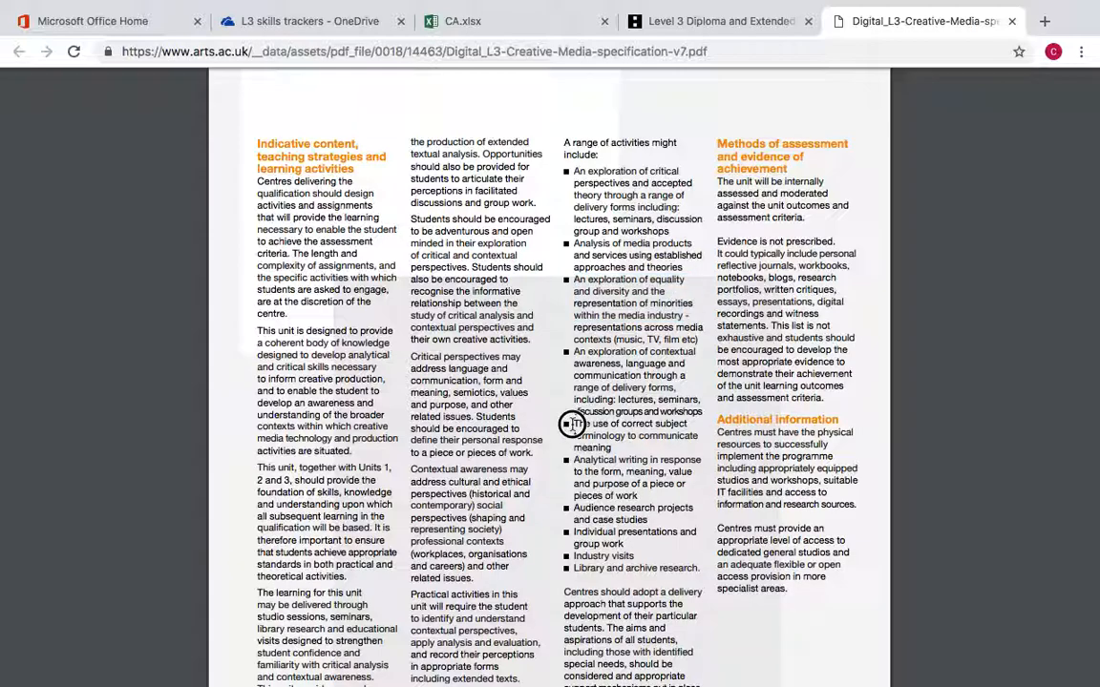
Highlight the bullet 'The use of correct subject terminology' in the activities list.
{"action": "left_click_drag", "start_coordinate": [573, 424], "coordinate": [634, 447]}
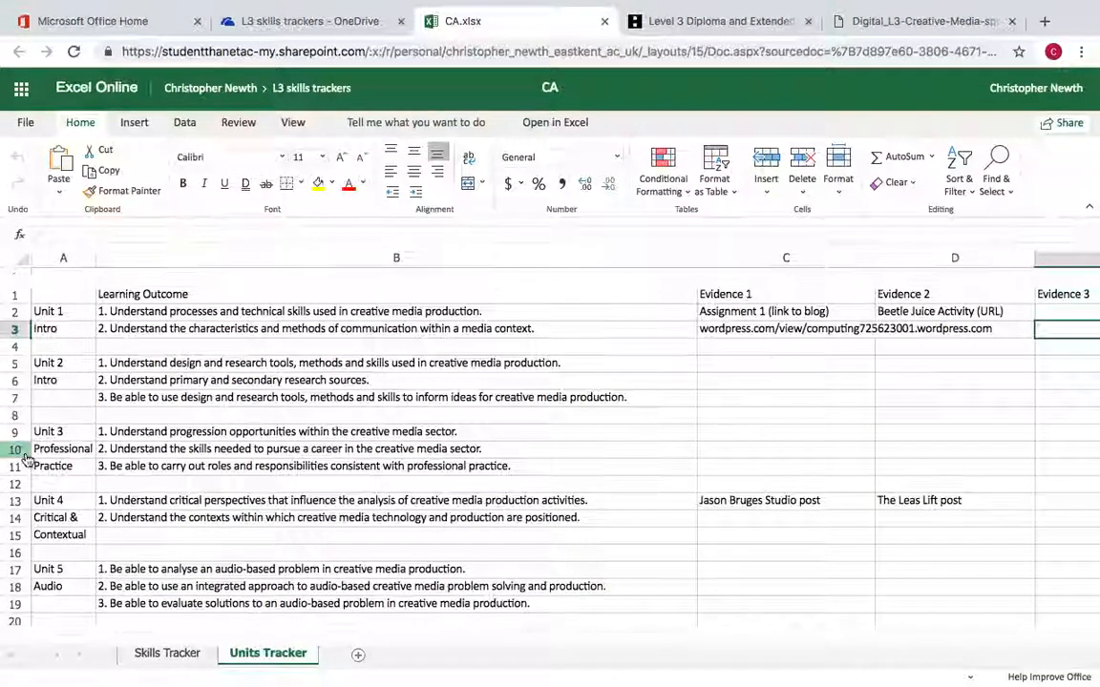
{"action": "scroll", "scroll_direction": "down", "scroll_amount": 3}
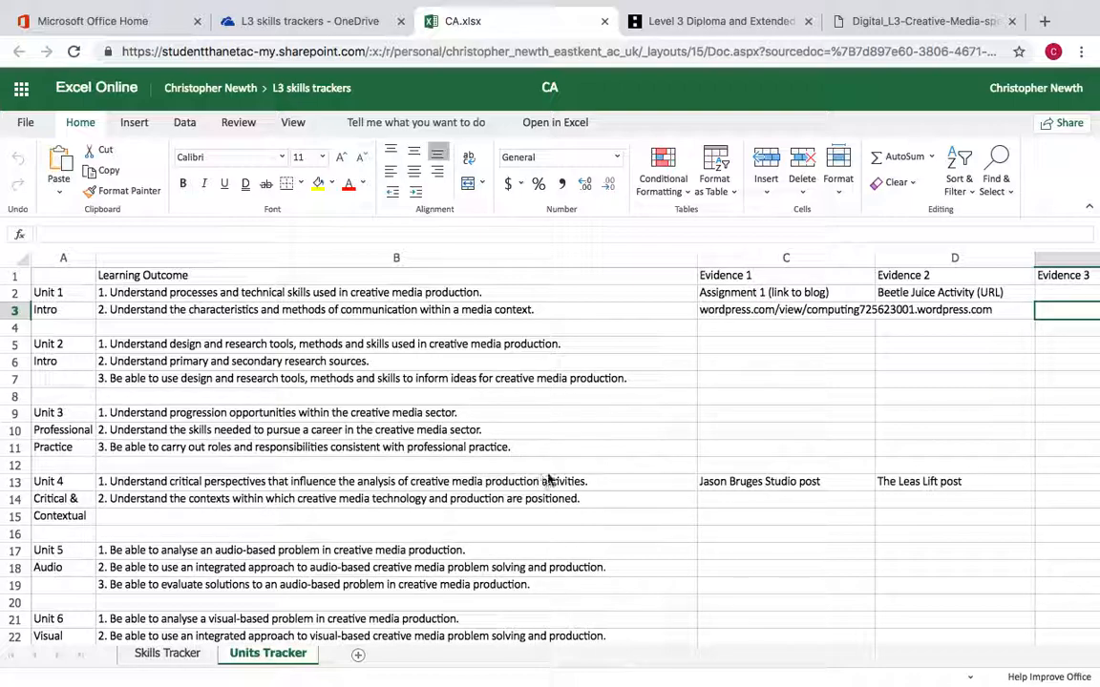
{"action": "left_click", "coordinate": [920, 21]}
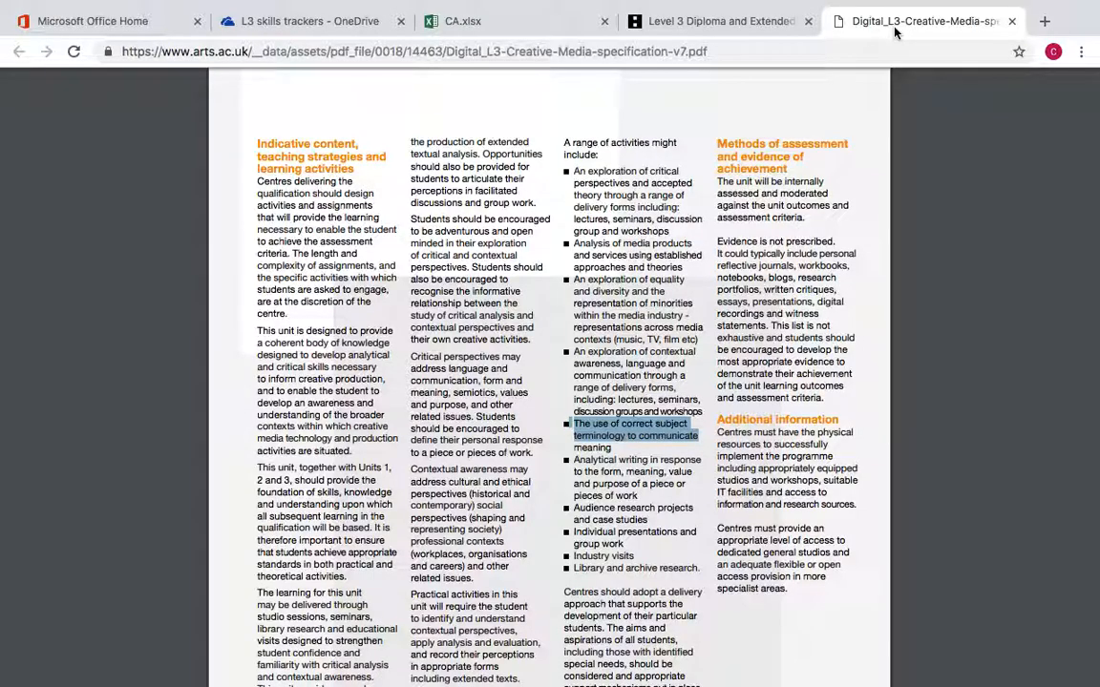
{"action": "left_click", "coordinate": [462, 21]}
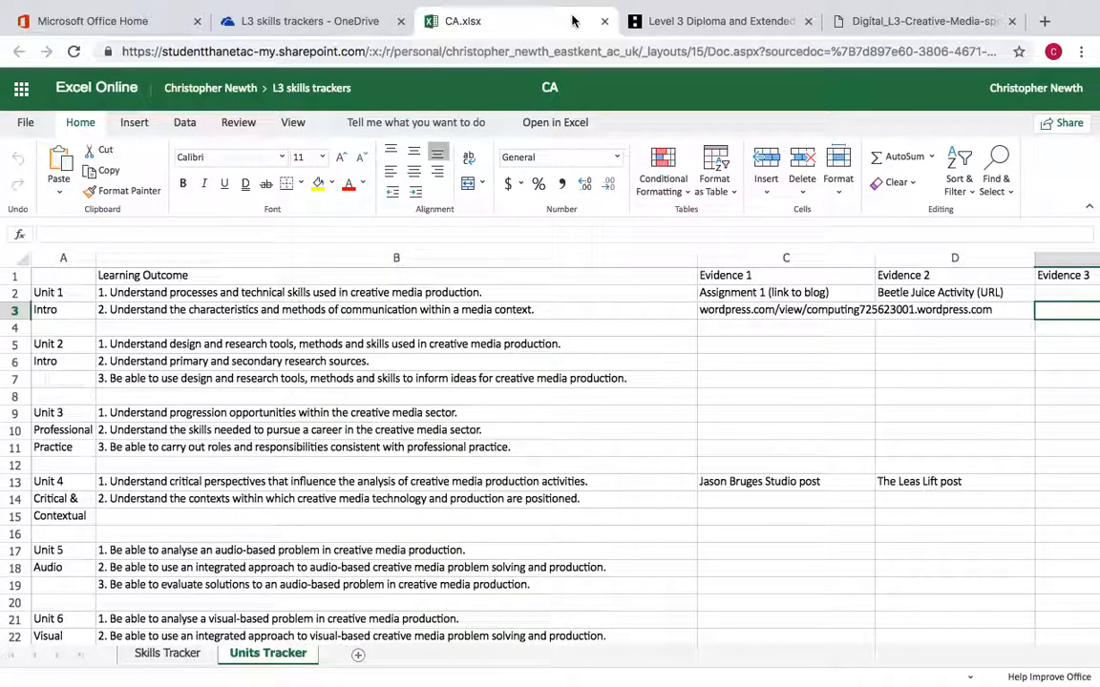